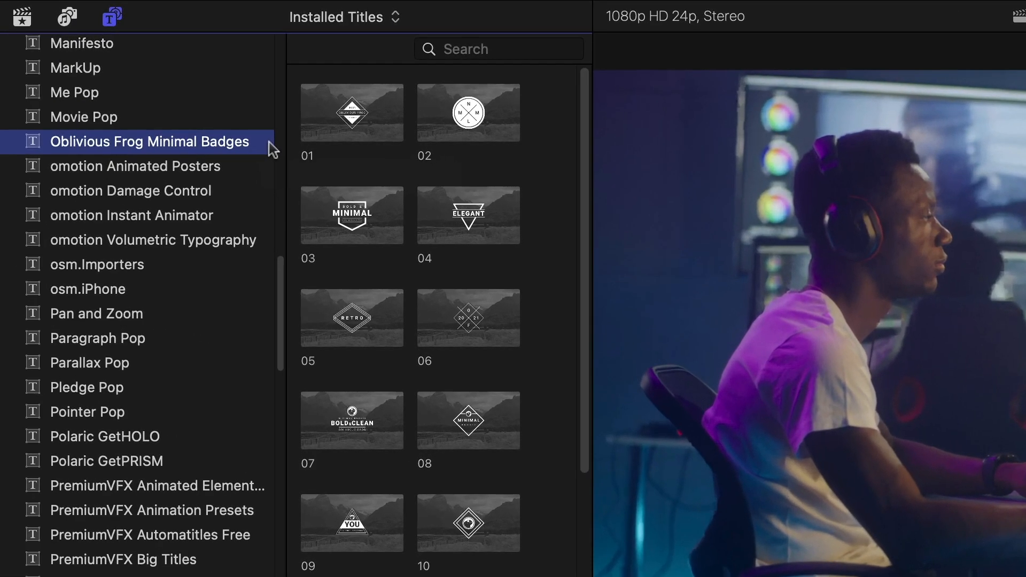
mouse_move(209, 103)
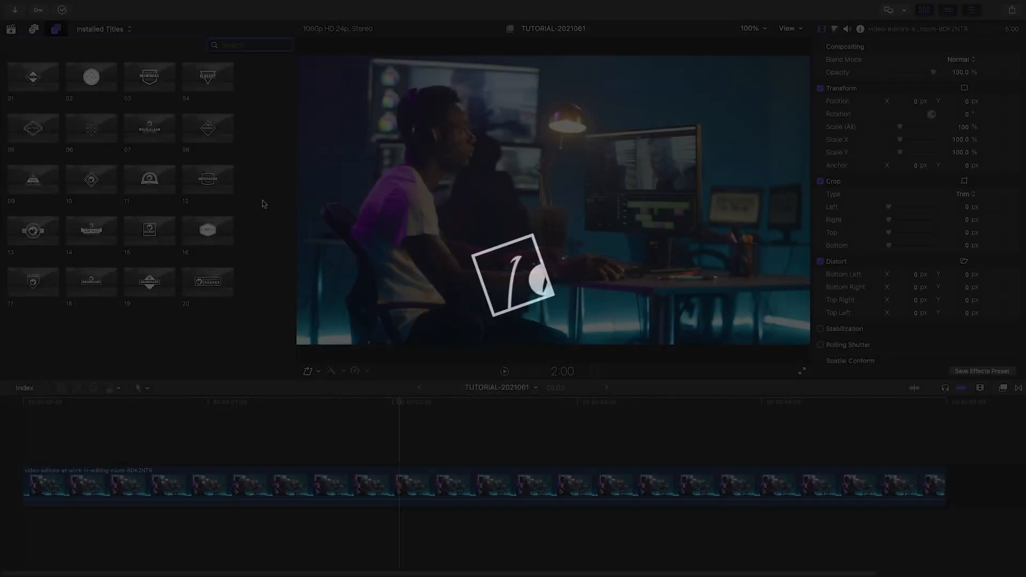
Step: Edit the three badge lines to THE VISUAL EFFECTS, APP STORE, FxFactory and give FxFactory Book weight
double_click(149, 127)
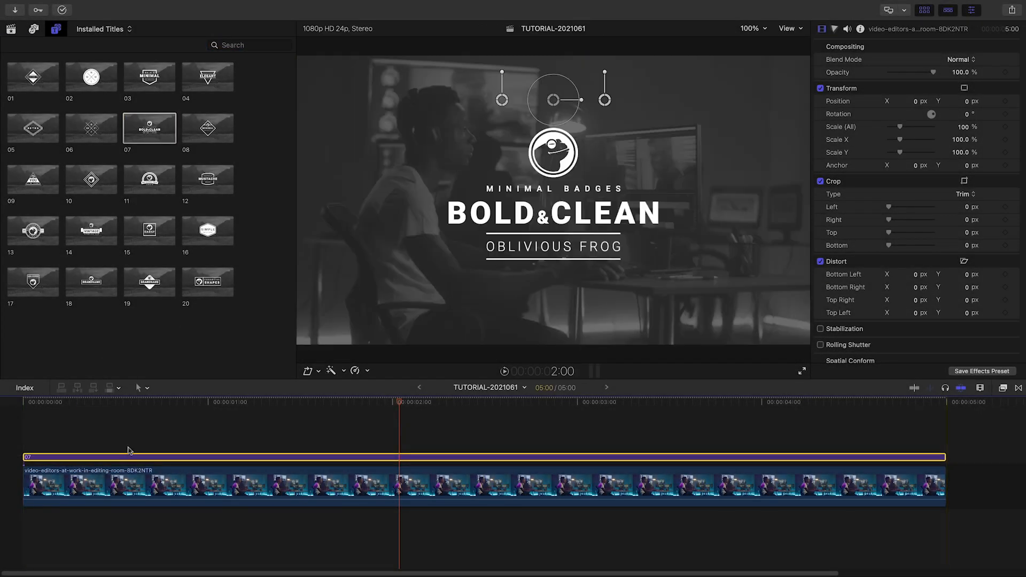
click(103, 403)
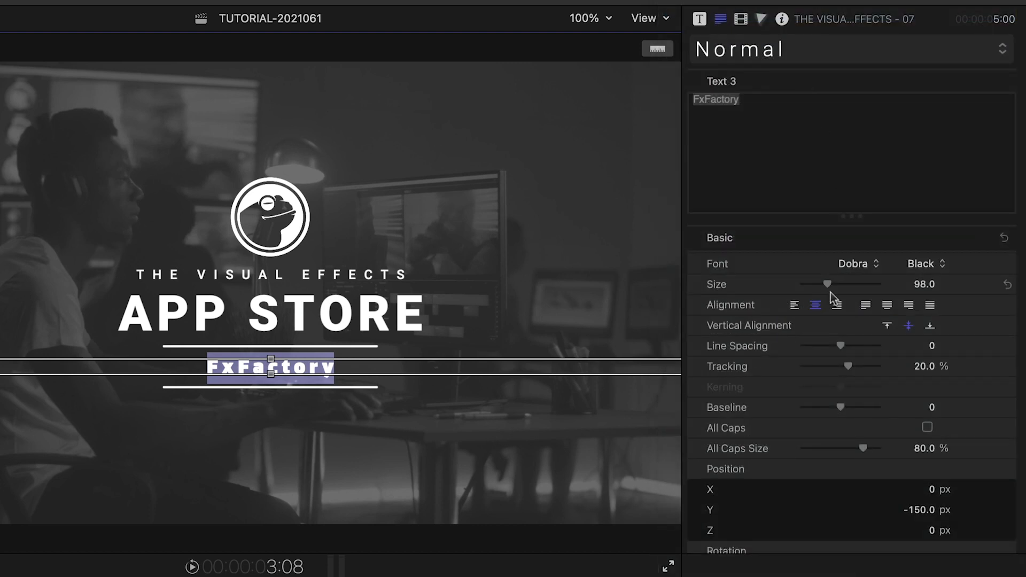
click(925, 263)
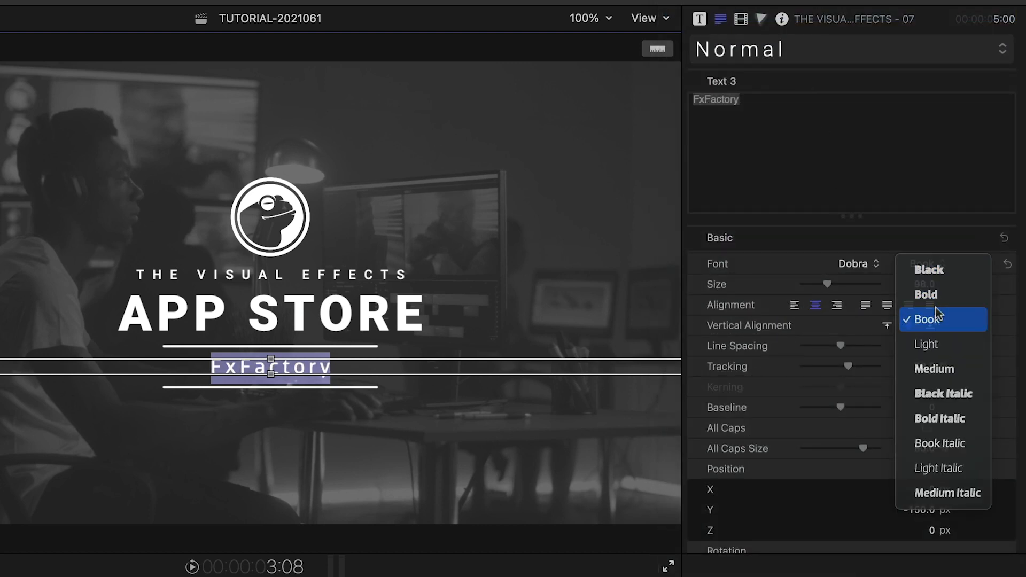
click(928, 320)
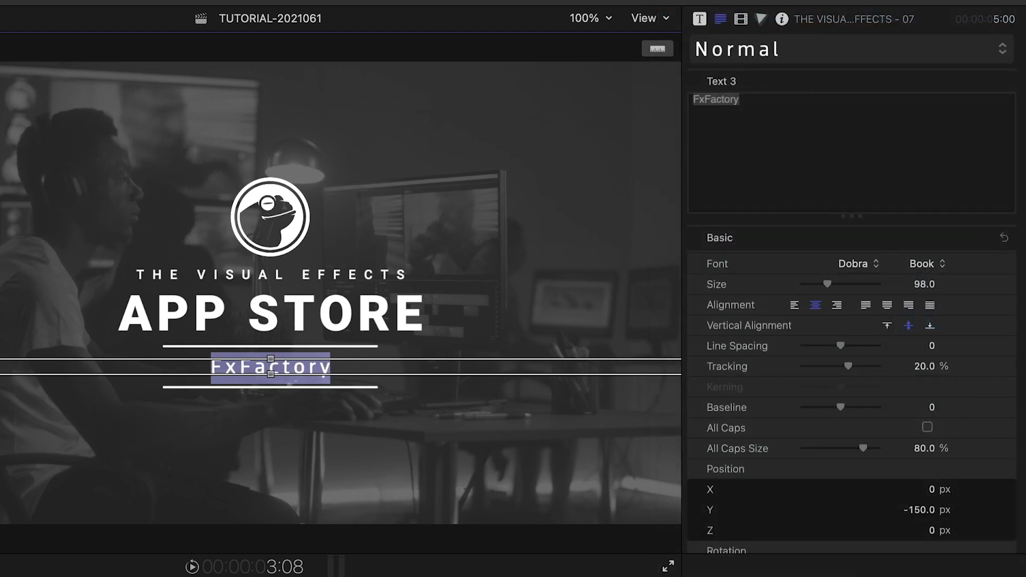
click(719, 18)
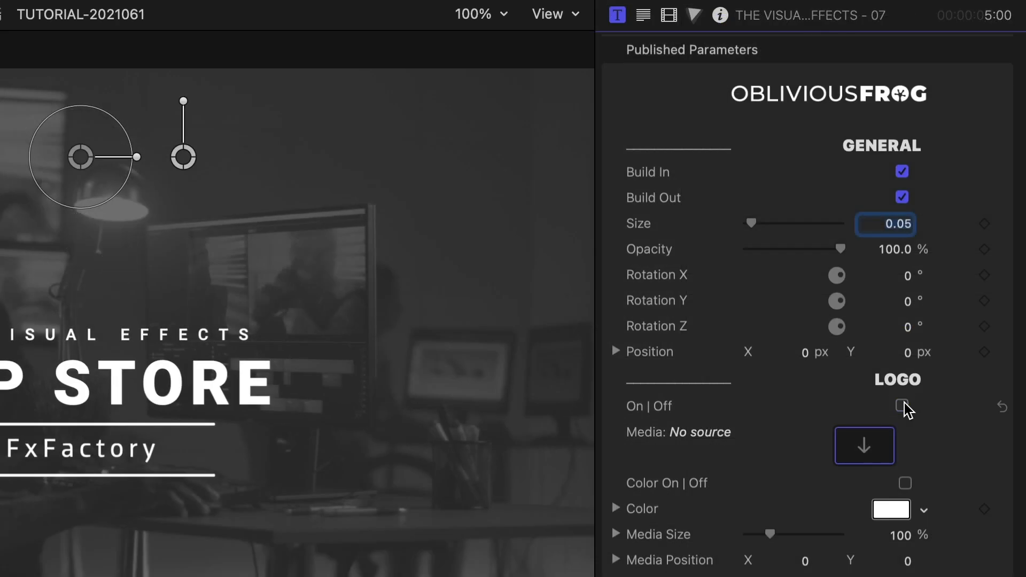
Step: Enable the badge logo and use the FxFactory App Icon clip as its media
click(904, 406)
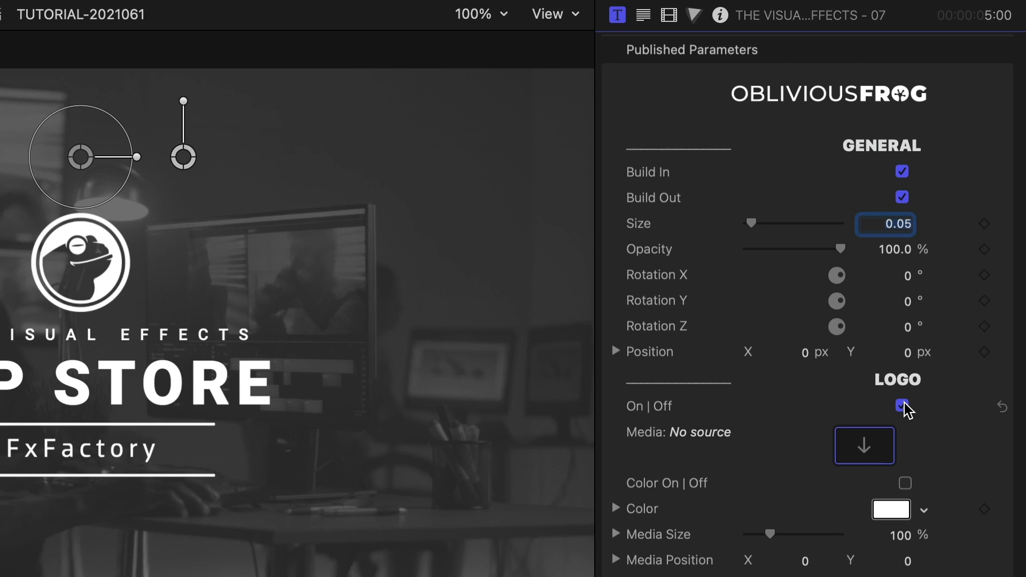
click(864, 445)
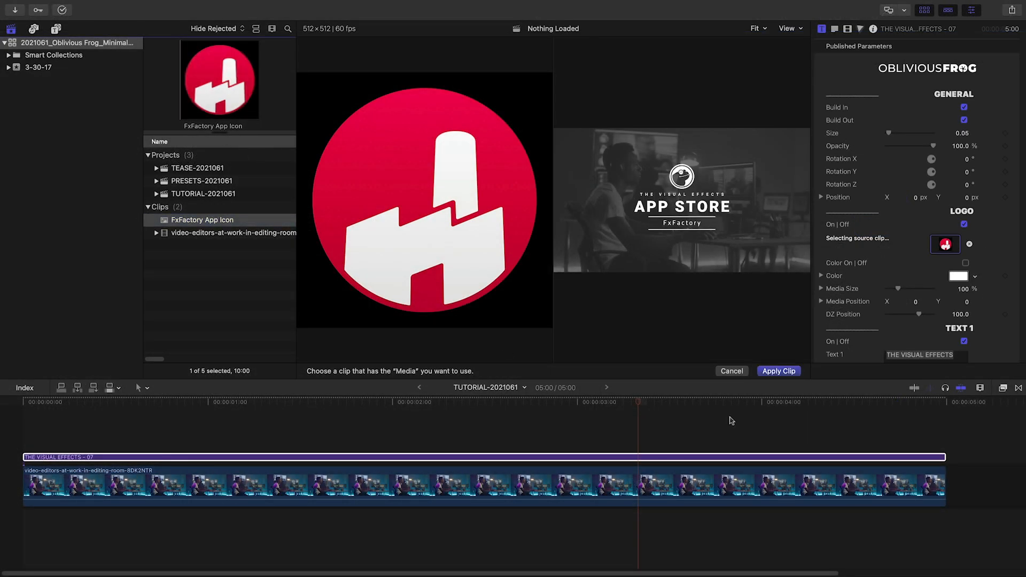
click(778, 371)
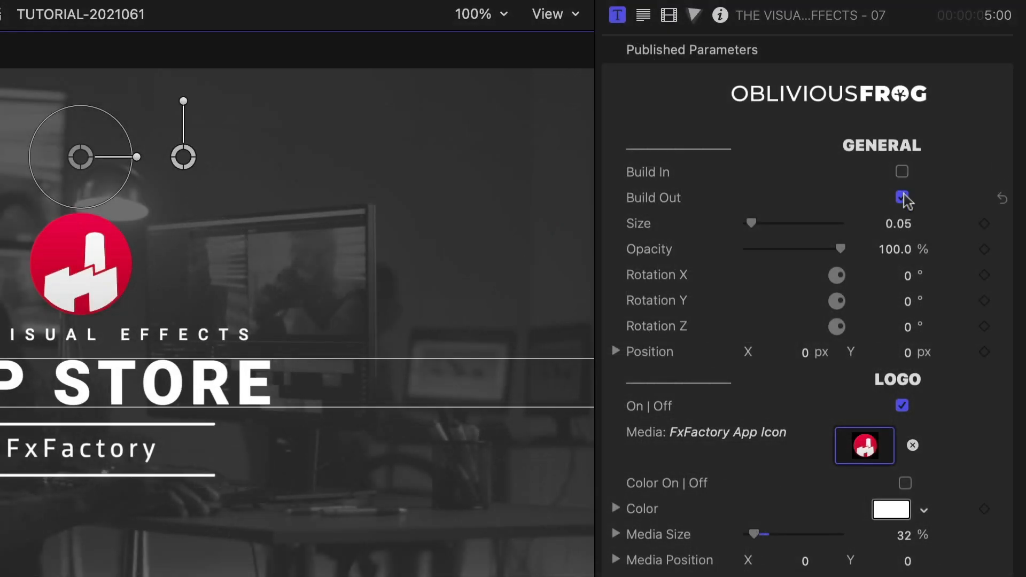
Step: Switch off the title's Build Out animation before colouring the lines red
click(901, 170)
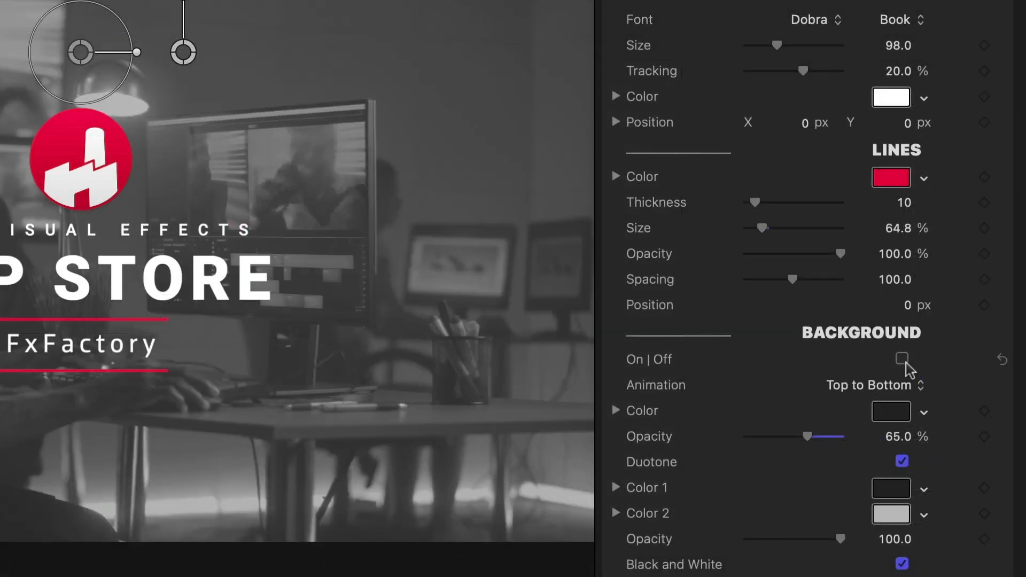
Step: Toggle the background overlay on then off, and the footage to colour then back to black and white
click(902, 359)
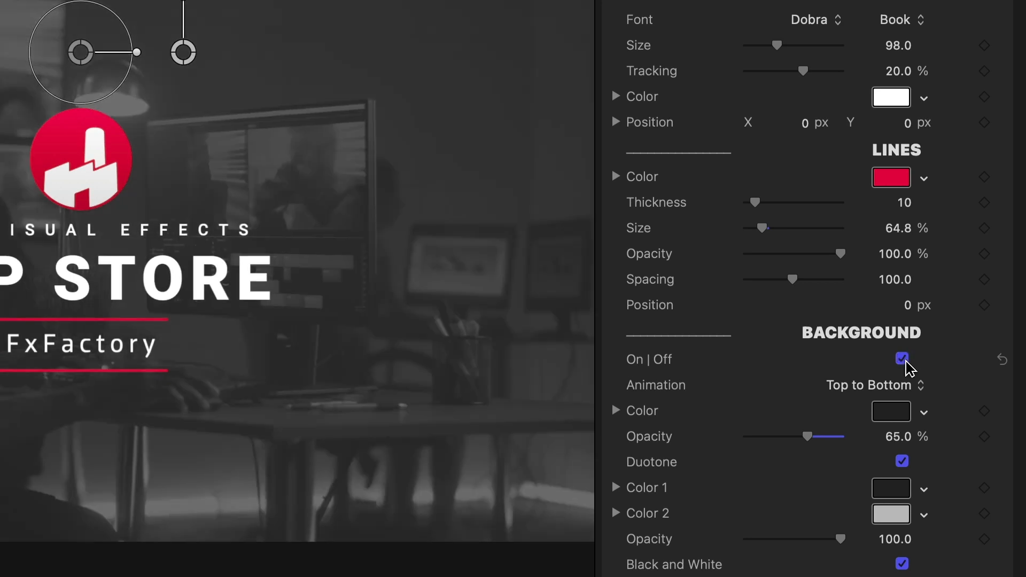
click(867, 385)
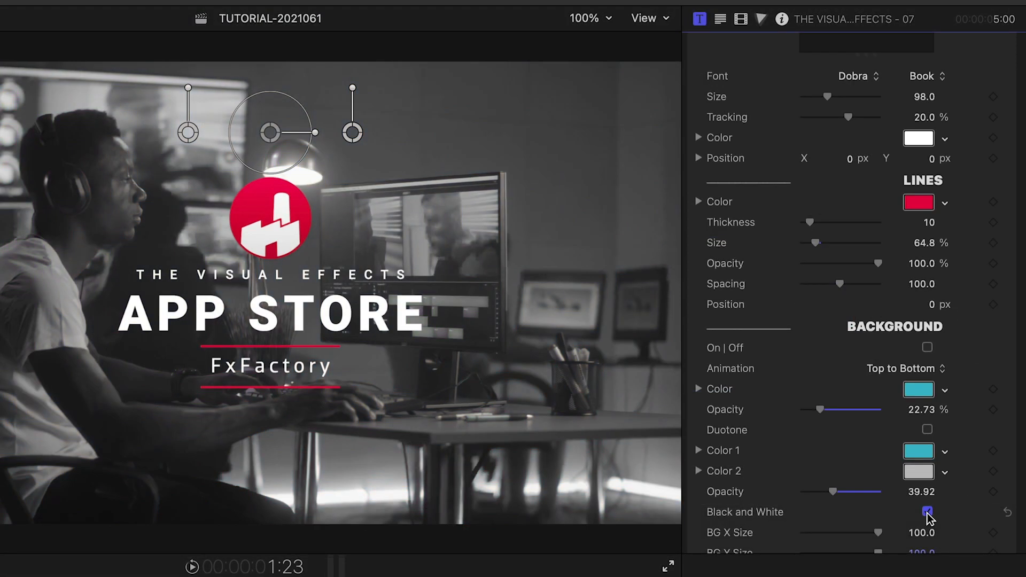
click(926, 511)
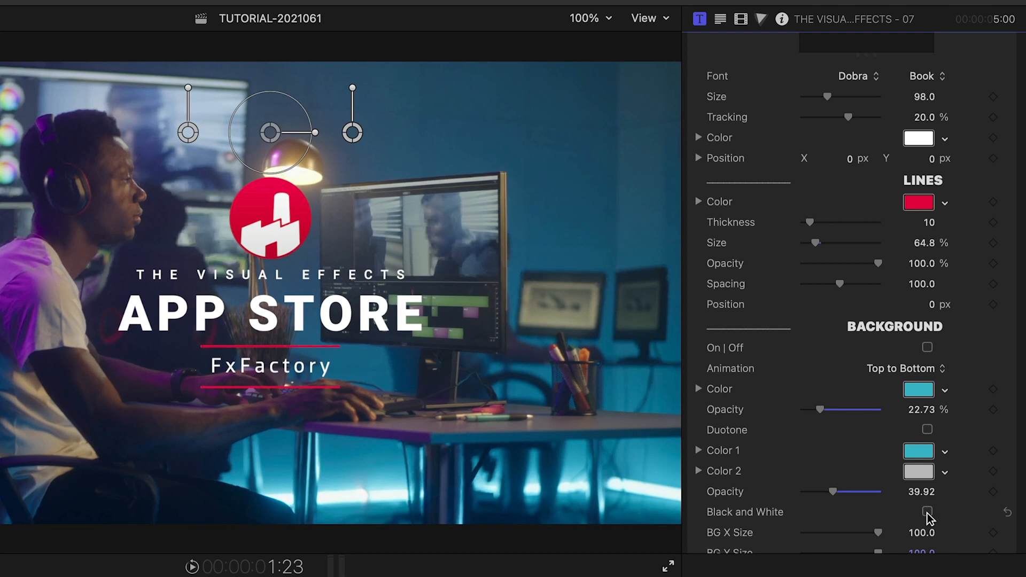
click(927, 512)
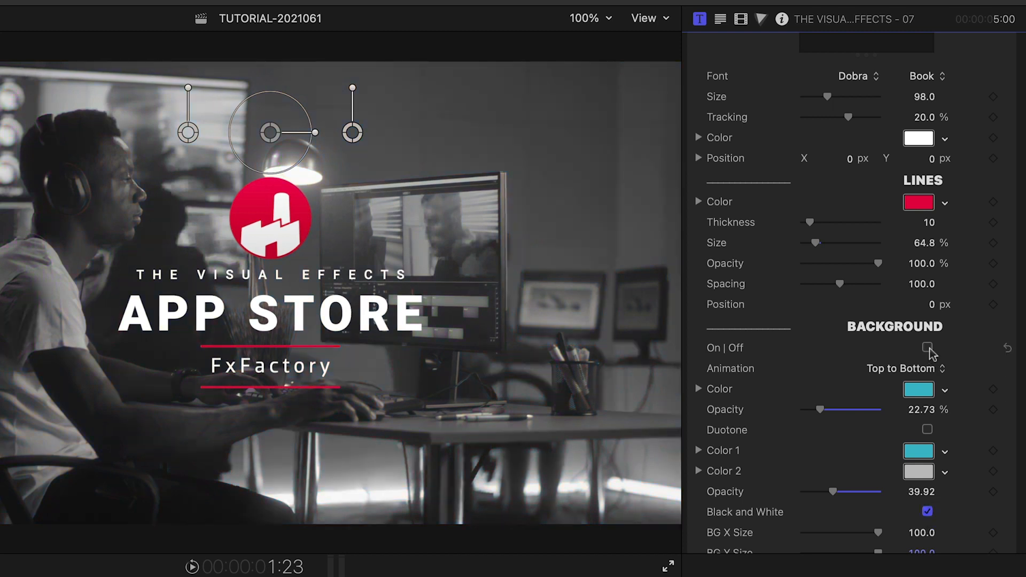